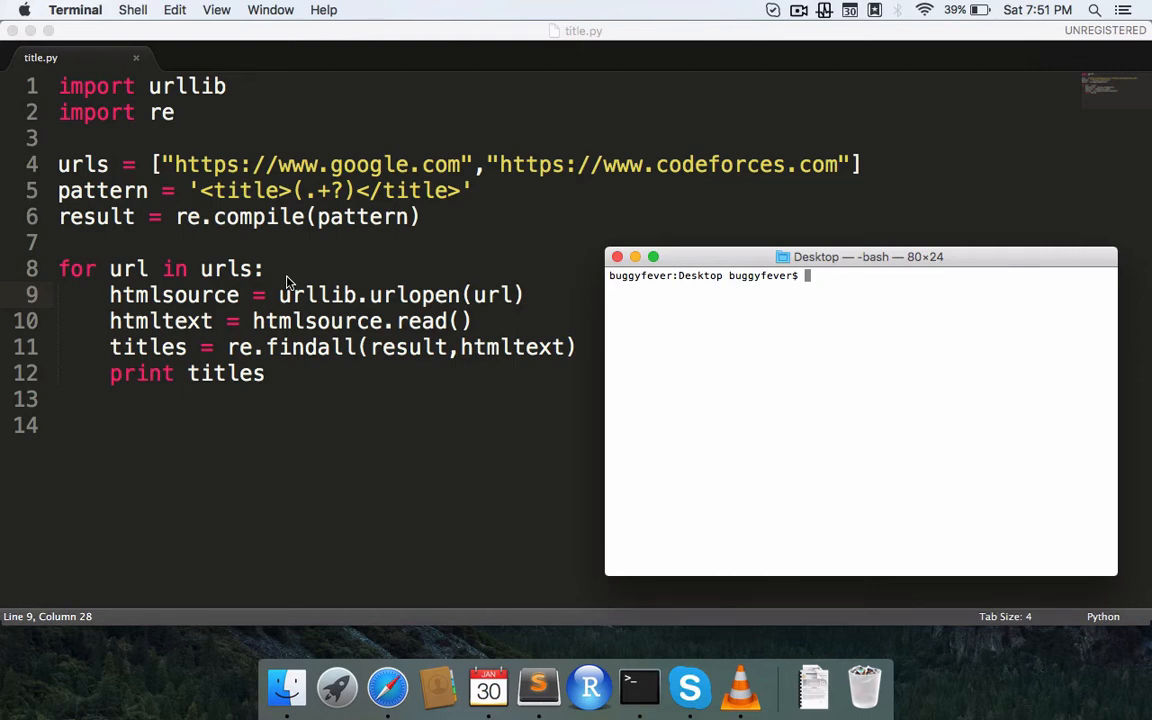
{"action": "mouse_move", "coordinate": [404, 136]}
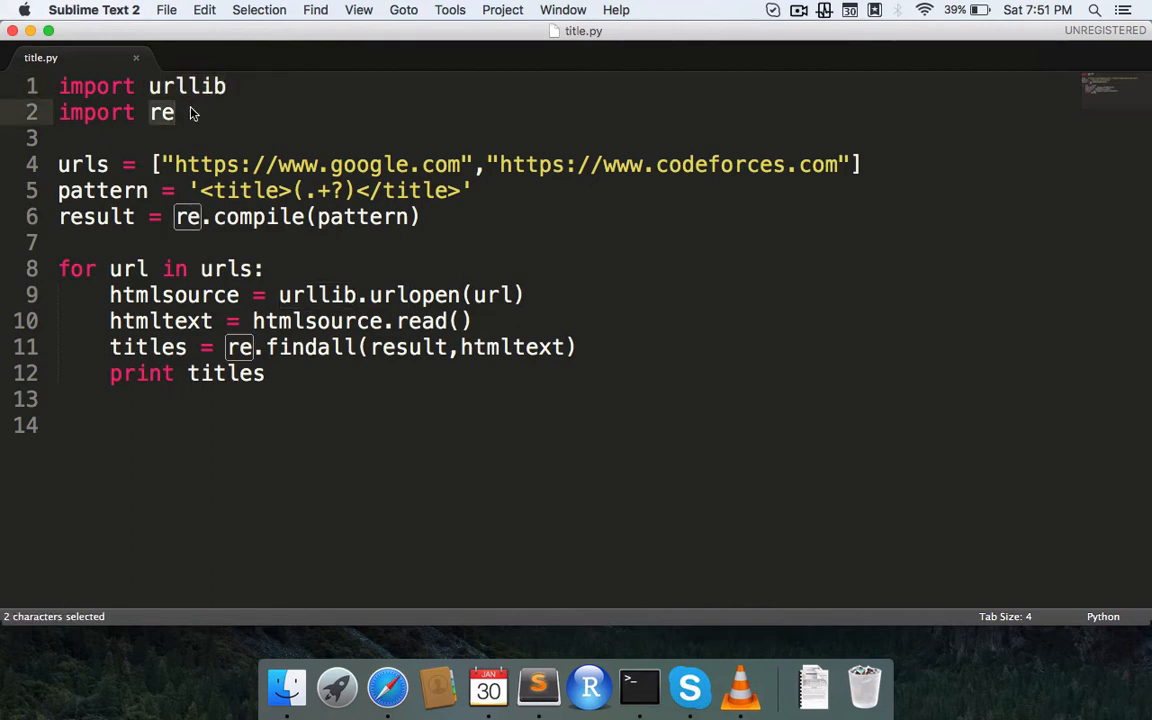
{"action": "double_click", "coordinate": [188, 86]}
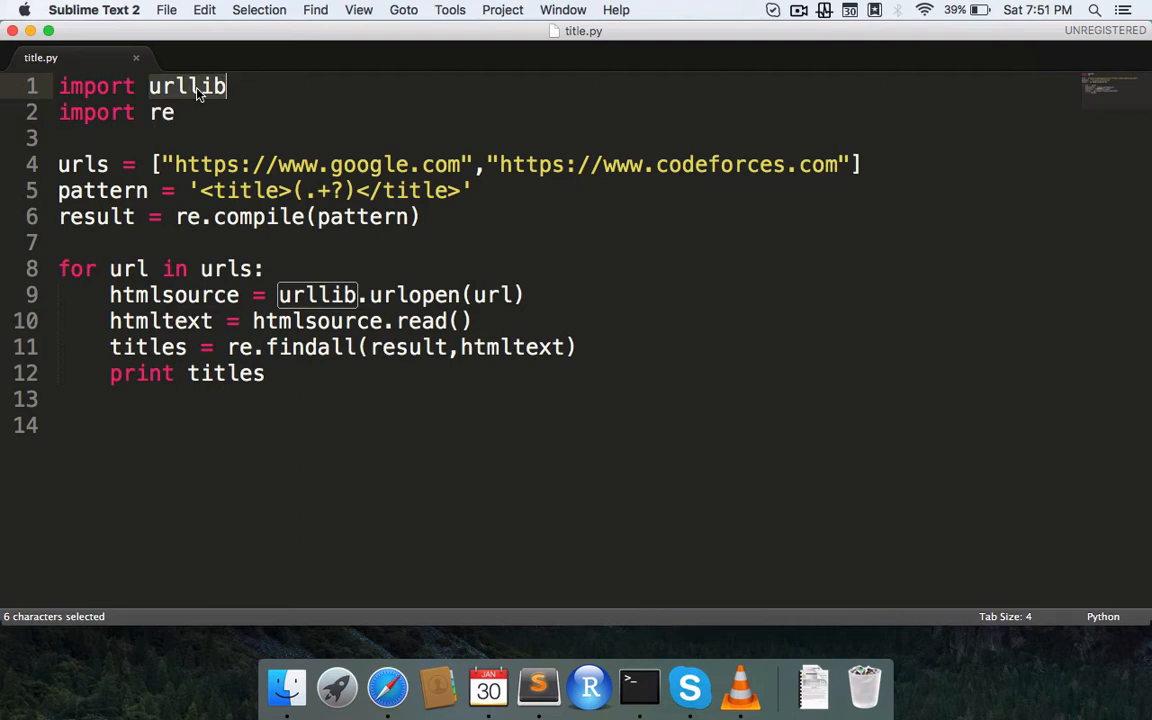
{"action": "left_click", "coordinate": [176, 112]}
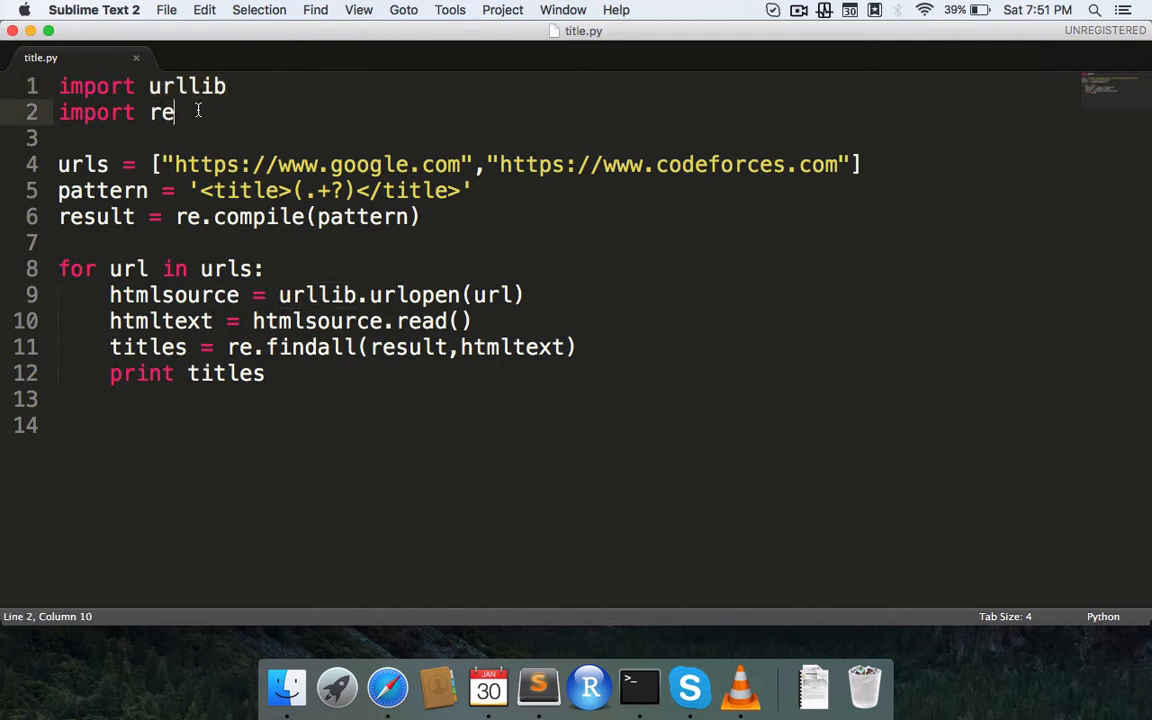
{"action": "double_click", "coordinate": [160, 112]}
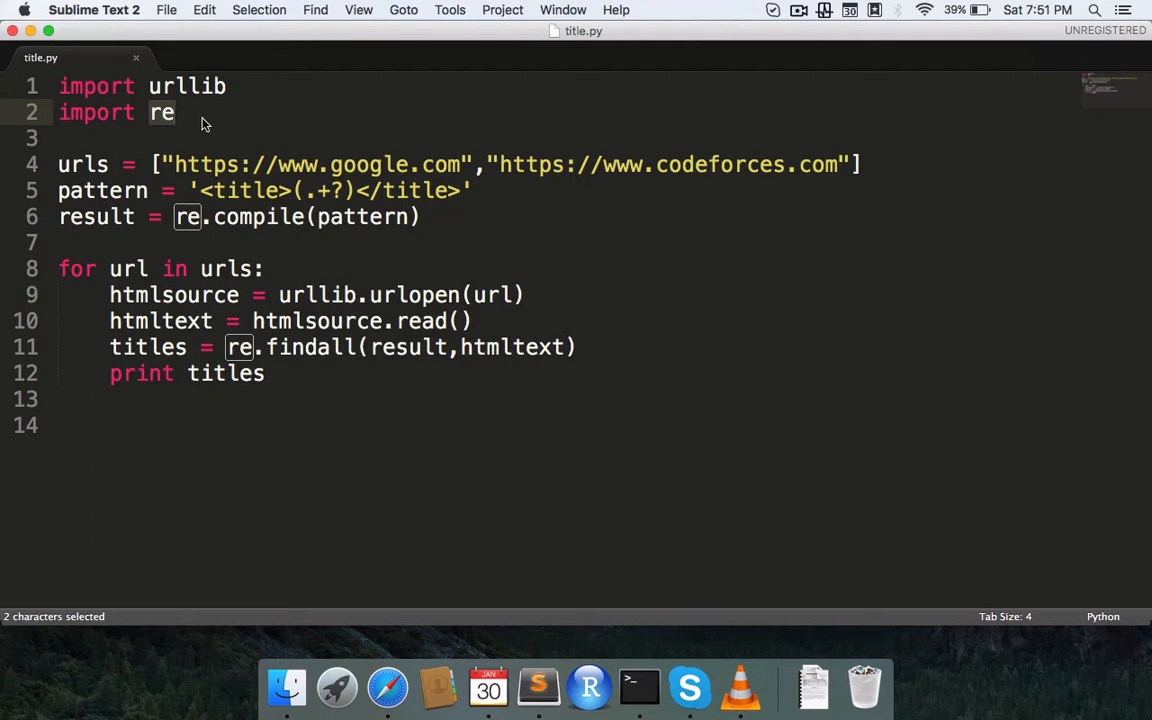
{"action": "left_click", "coordinate": [504, 136]}
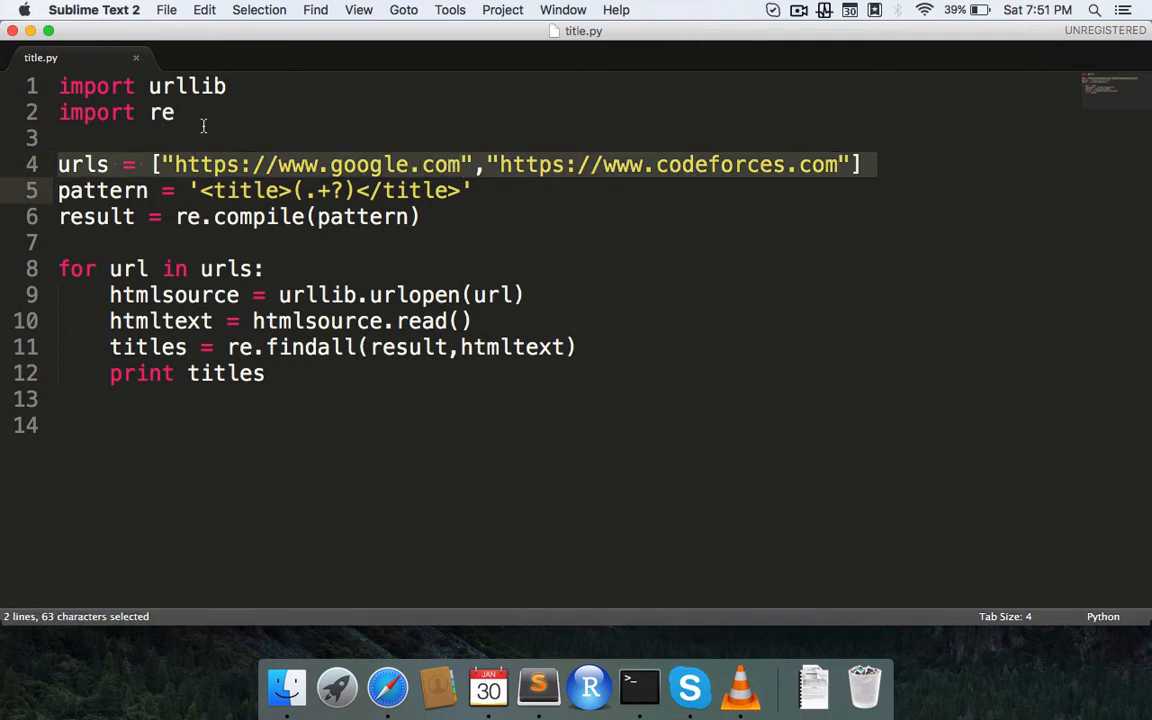
{"action": "left_click", "coordinate": [172, 164]}
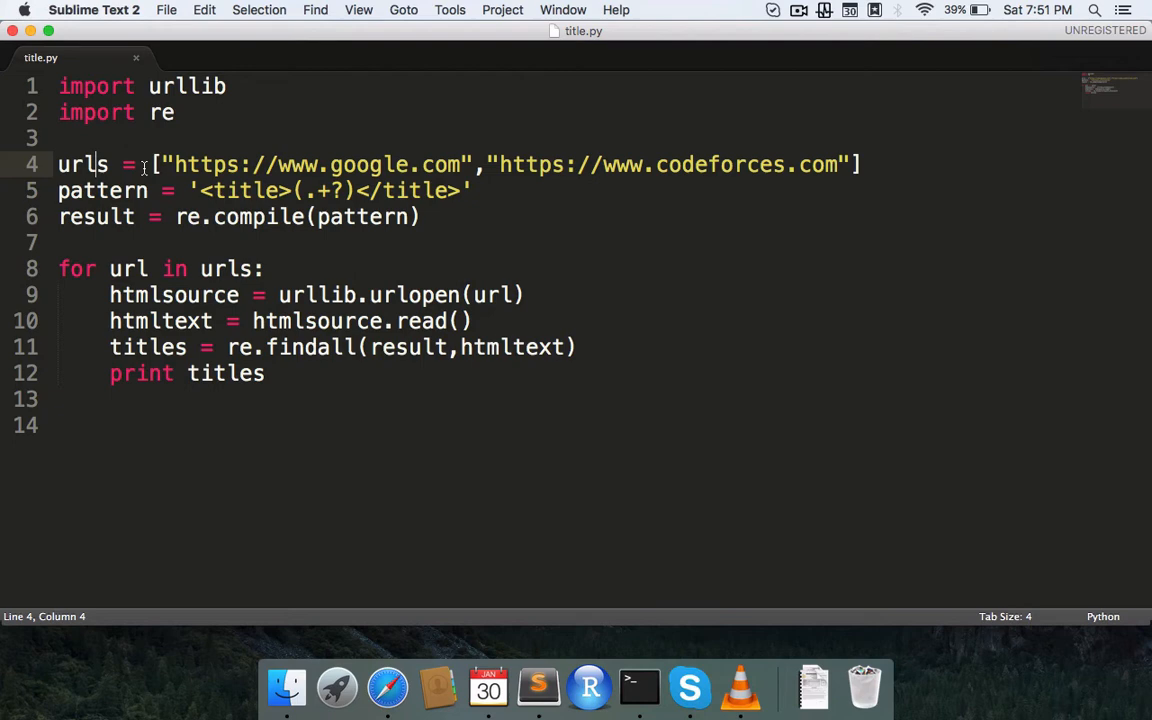
{"action": "double_click", "coordinate": [84, 164]}
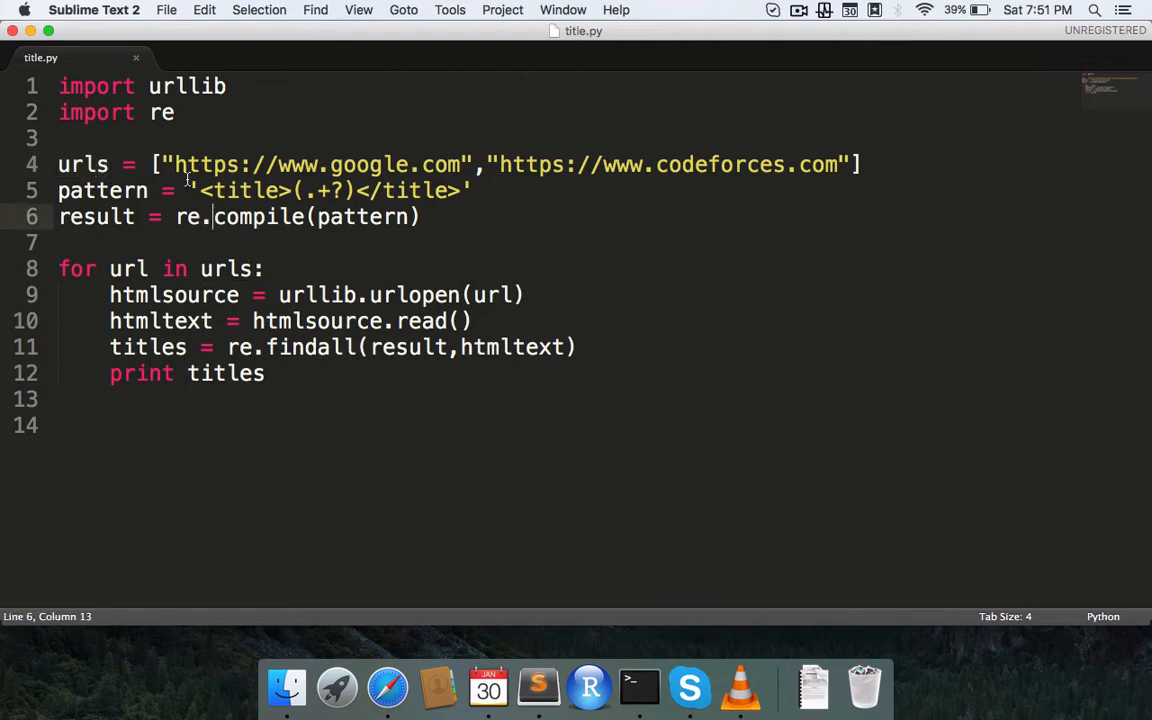
{"action": "double_click", "coordinate": [240, 192]}
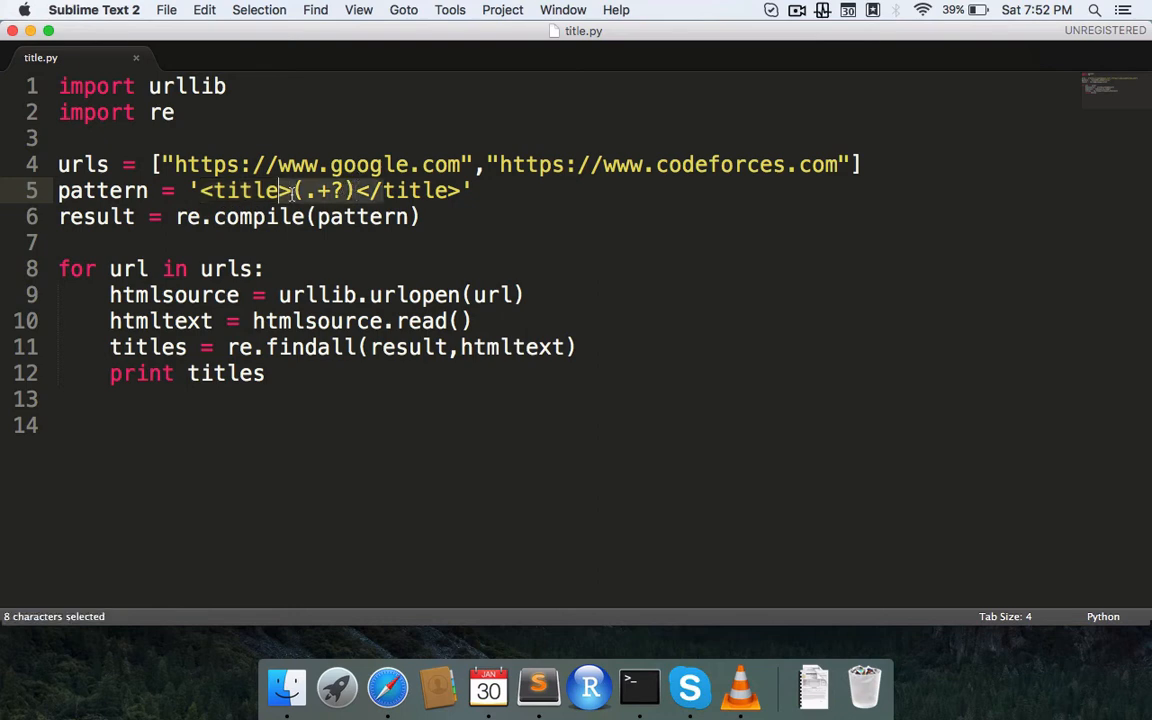
{"action": "left_click", "coordinate": [308, 192]}
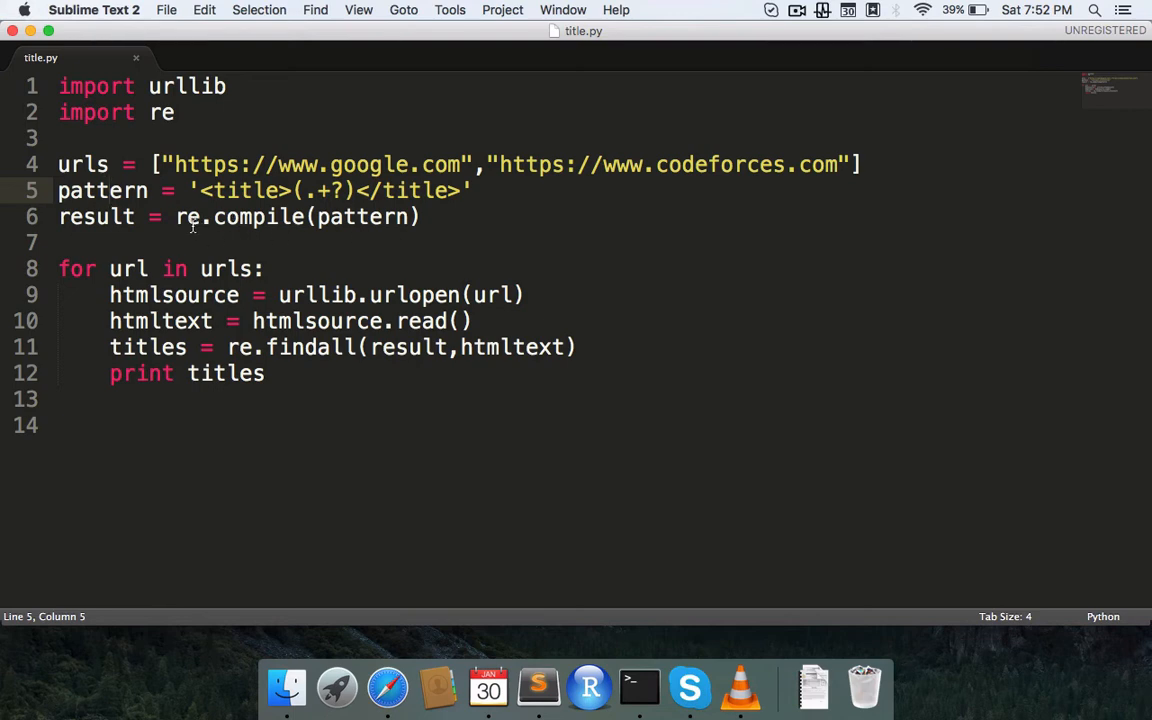
{"action": "left_click", "coordinate": [110, 216]}
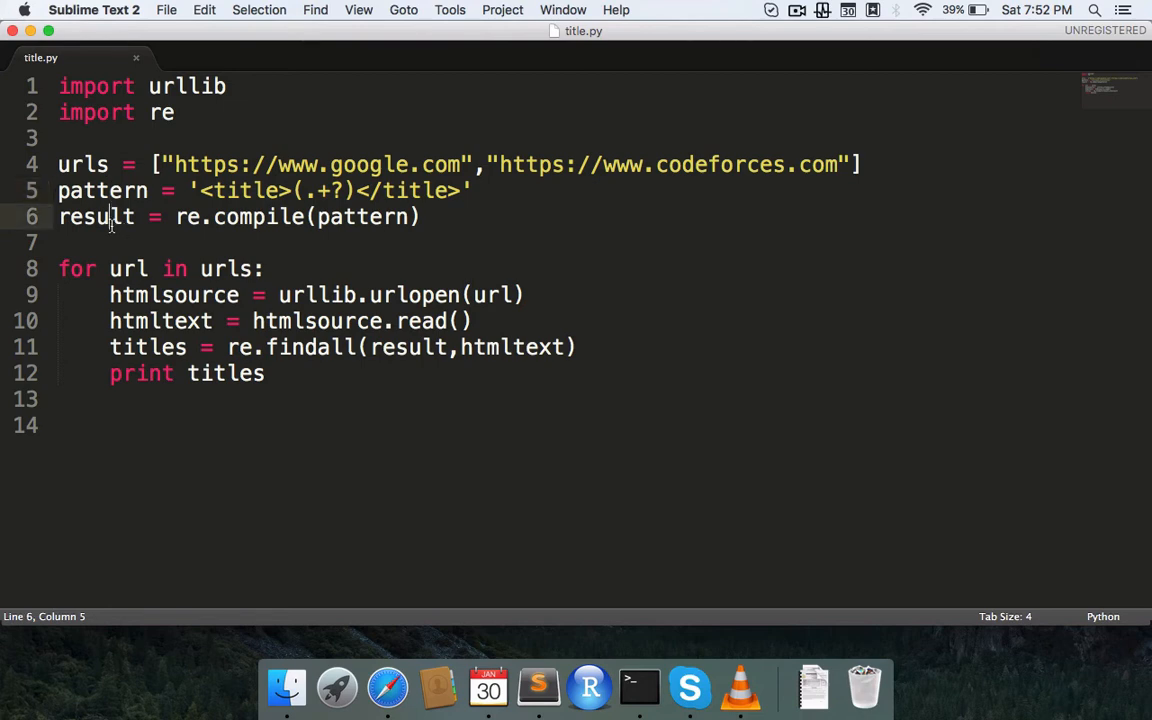
{"action": "mouse_move", "coordinate": [374, 206]}
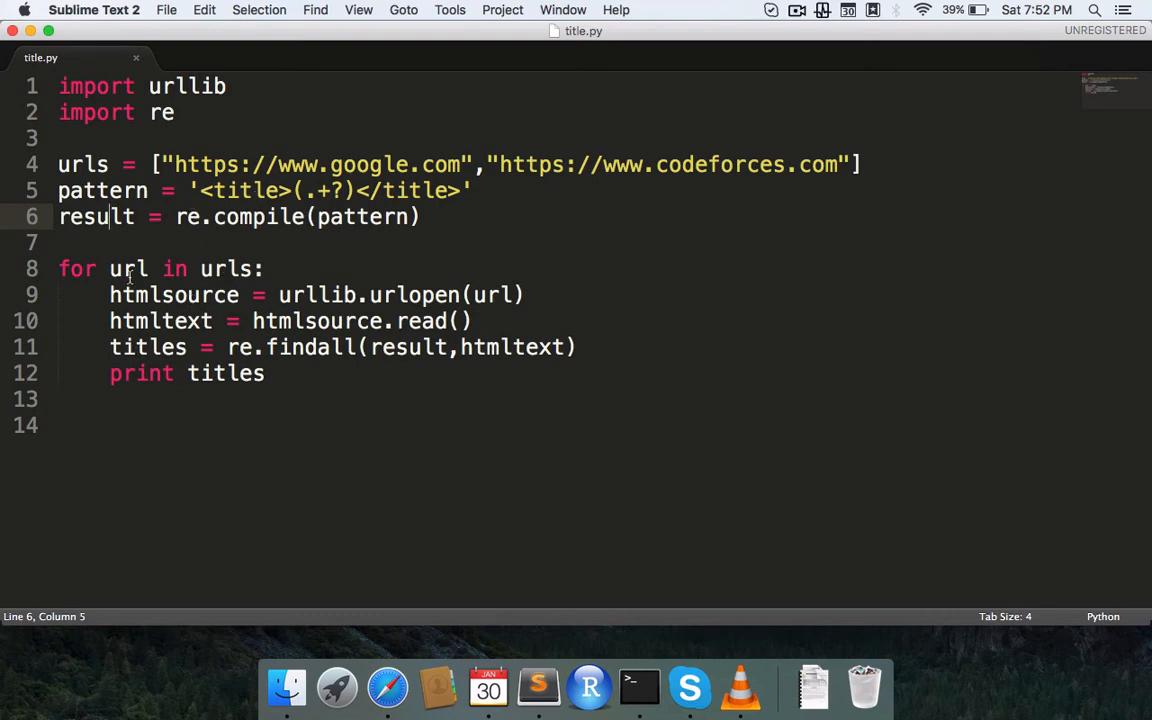
{"action": "double_click", "coordinate": [128, 268]}
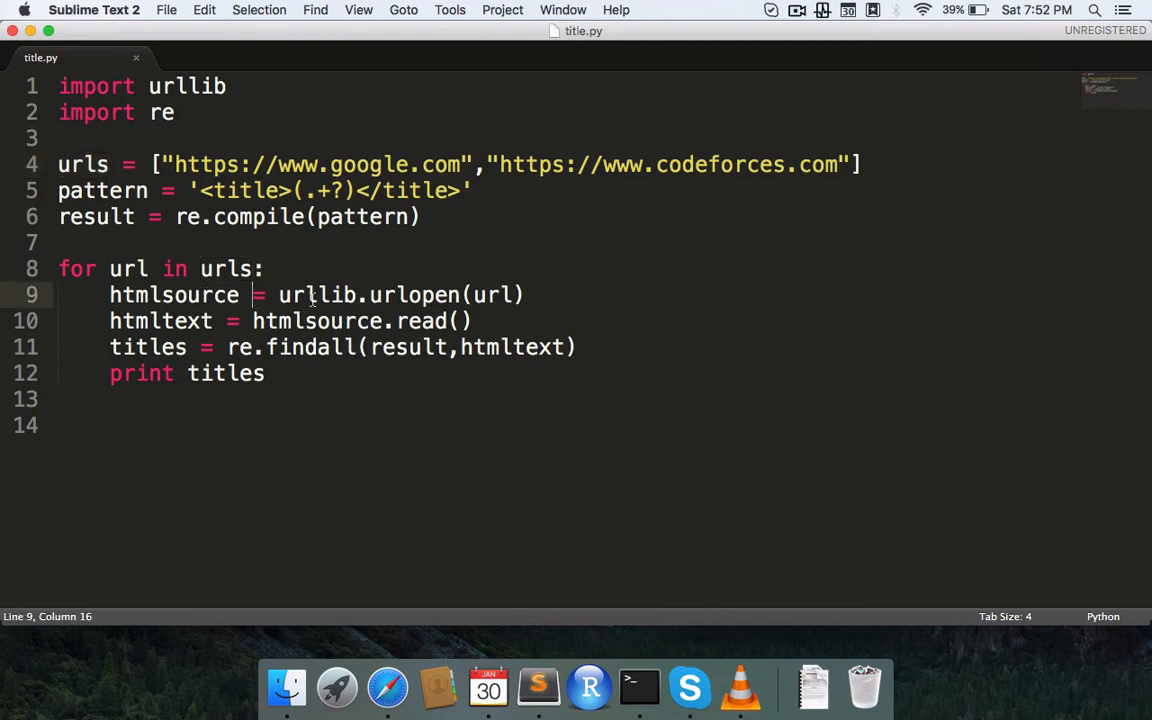
{"action": "left_click_drag", "start_coordinate": [280, 294], "coordinate": [516, 294]}
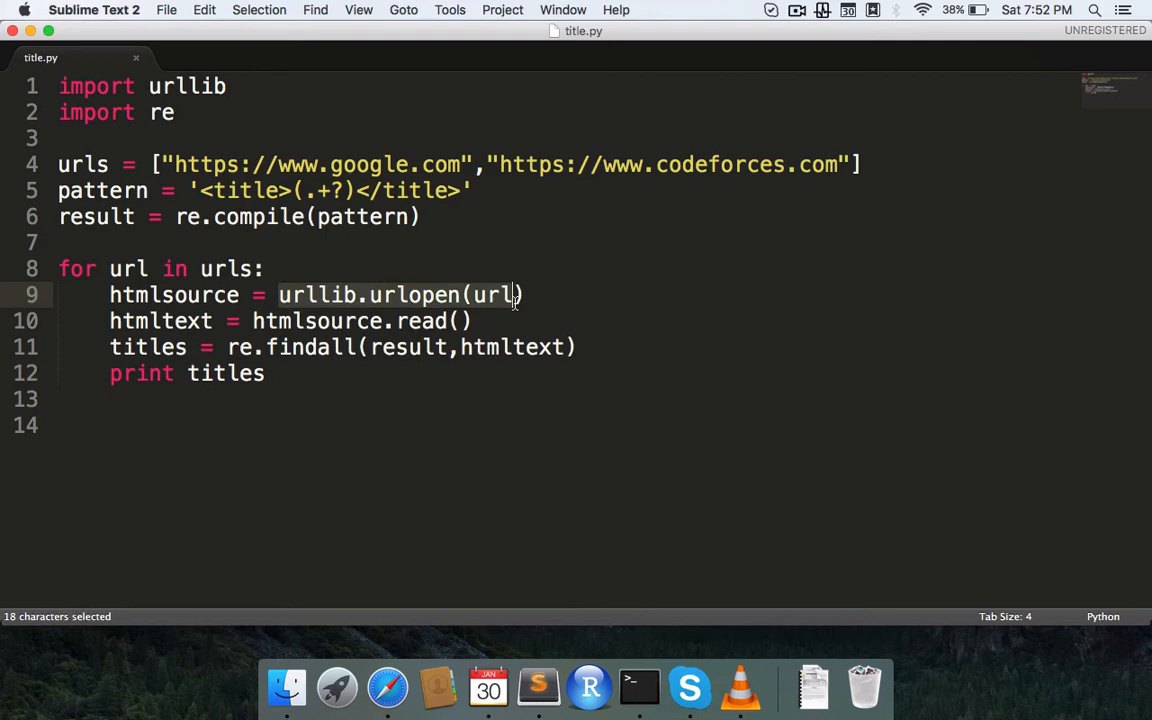
{"action": "double_click", "coordinate": [316, 320]}
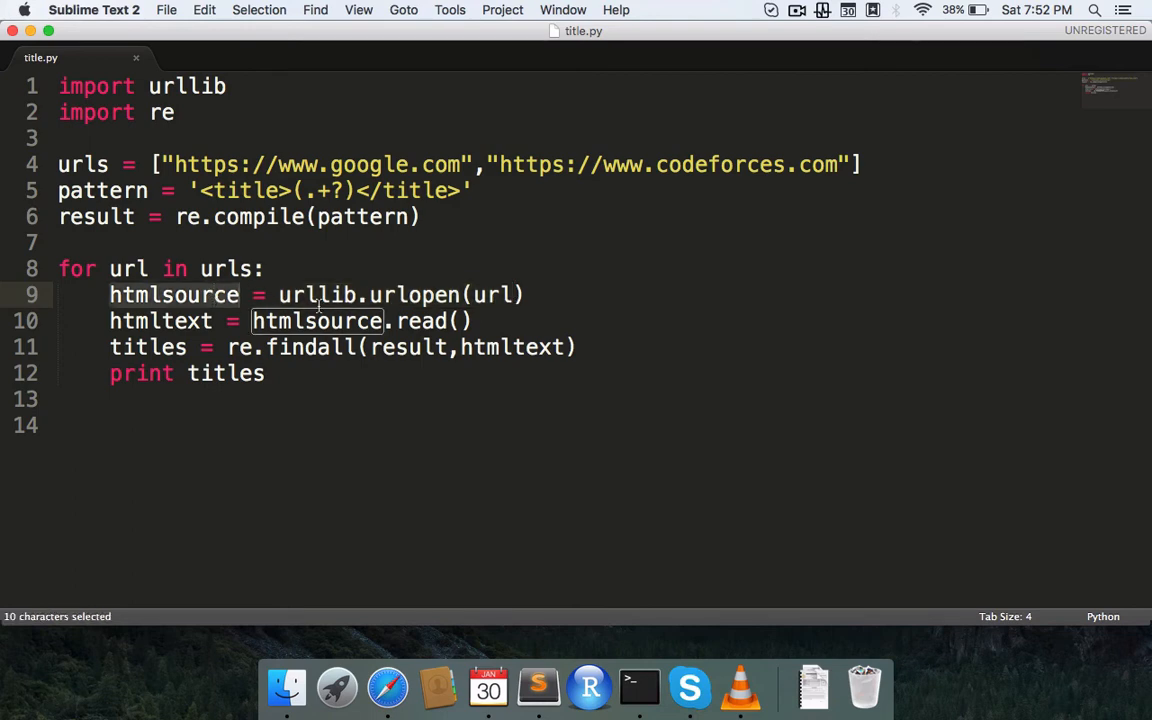
{"action": "left_click", "coordinate": [110, 294]}
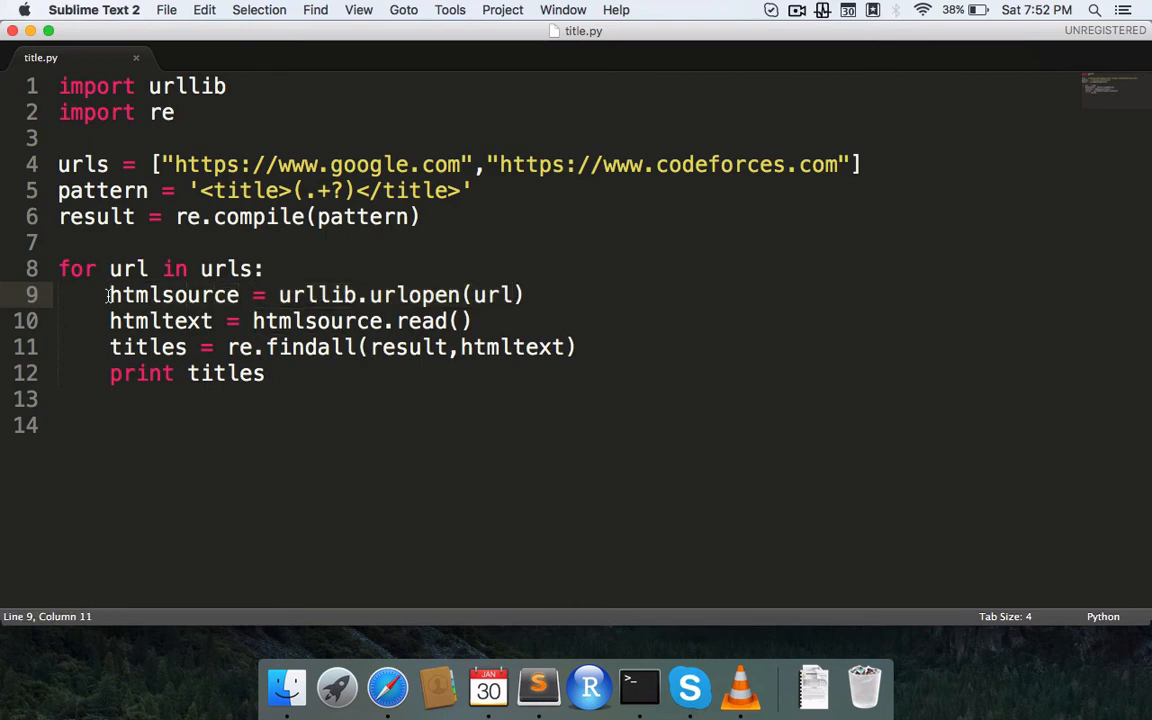
{"action": "left_click_drag", "start_coordinate": [108, 294], "coordinate": [522, 294]}
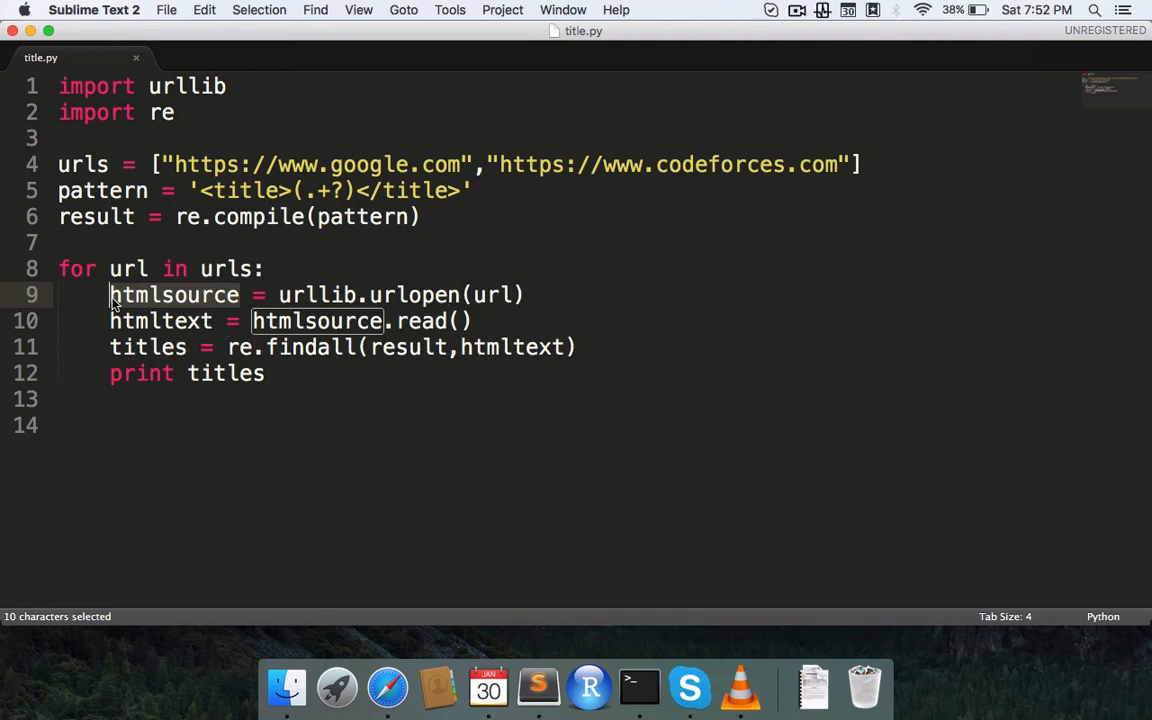
{"action": "left_click", "coordinate": [276, 320]}
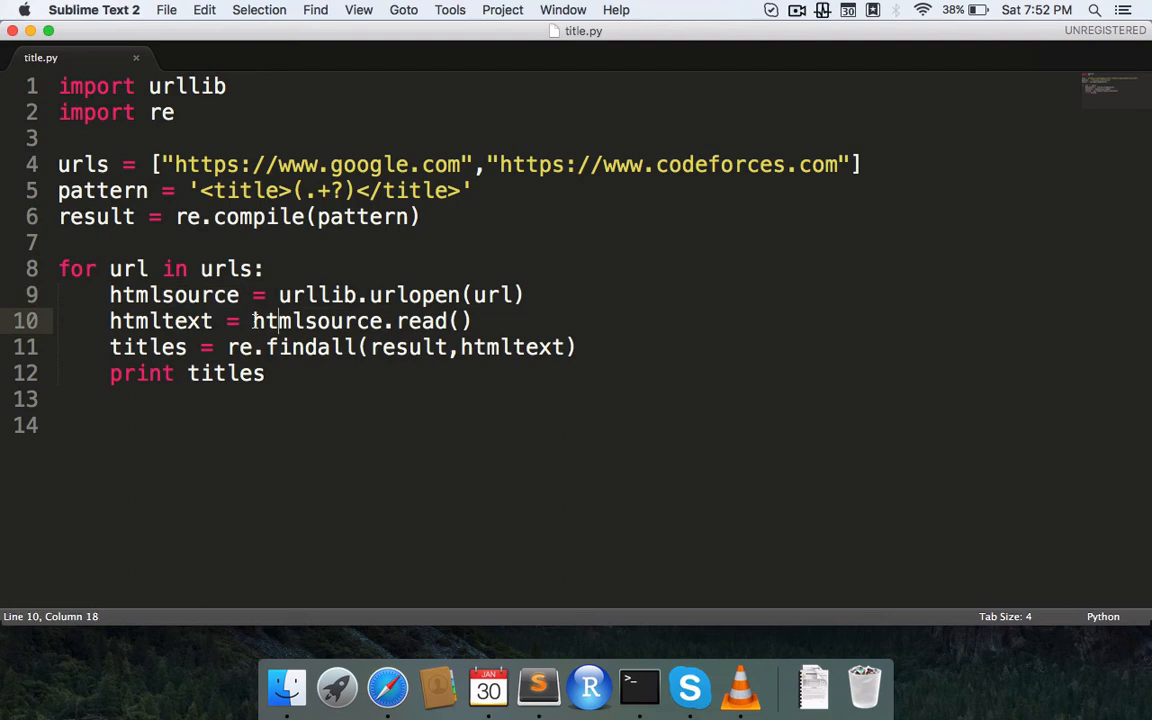
{"action": "left_click", "coordinate": [222, 320]}
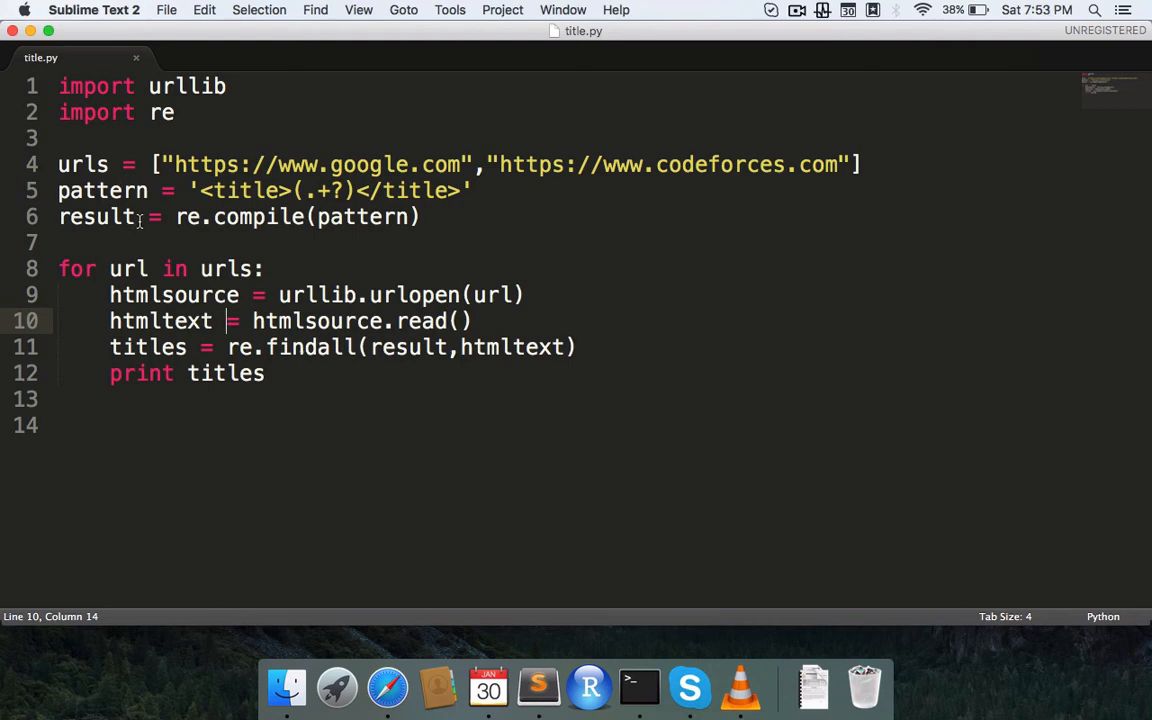
{"action": "mouse_move", "coordinate": [444, 360]}
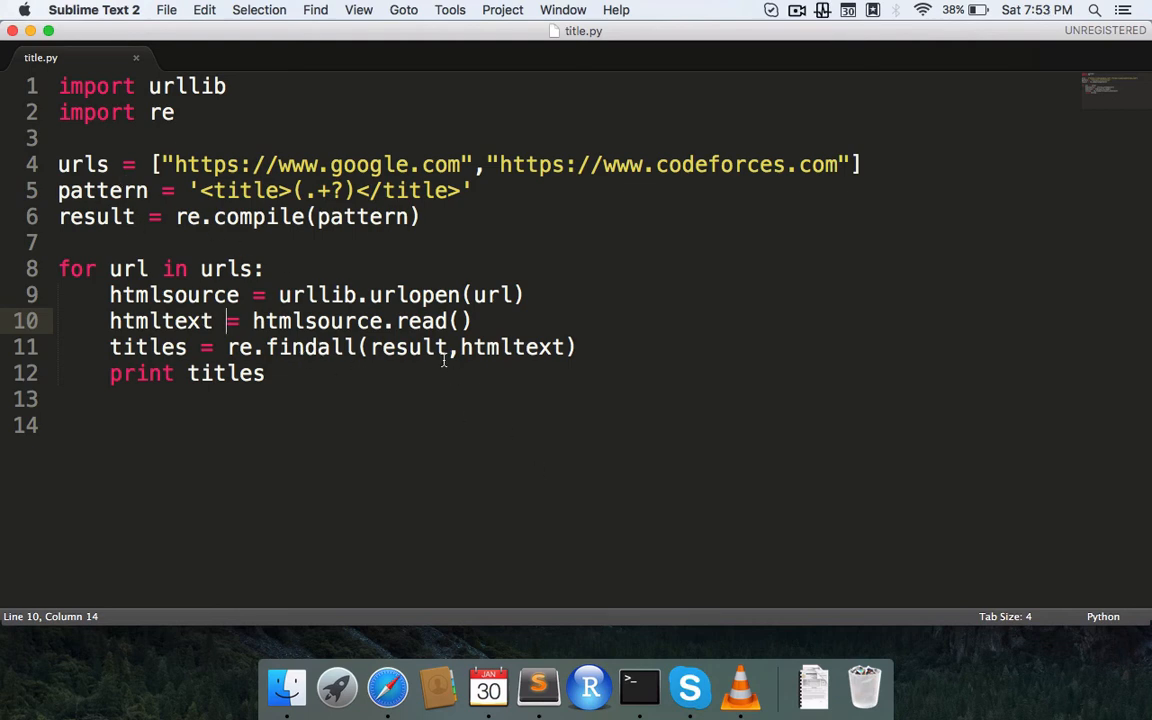
{"action": "mouse_move", "coordinate": [450, 348]}
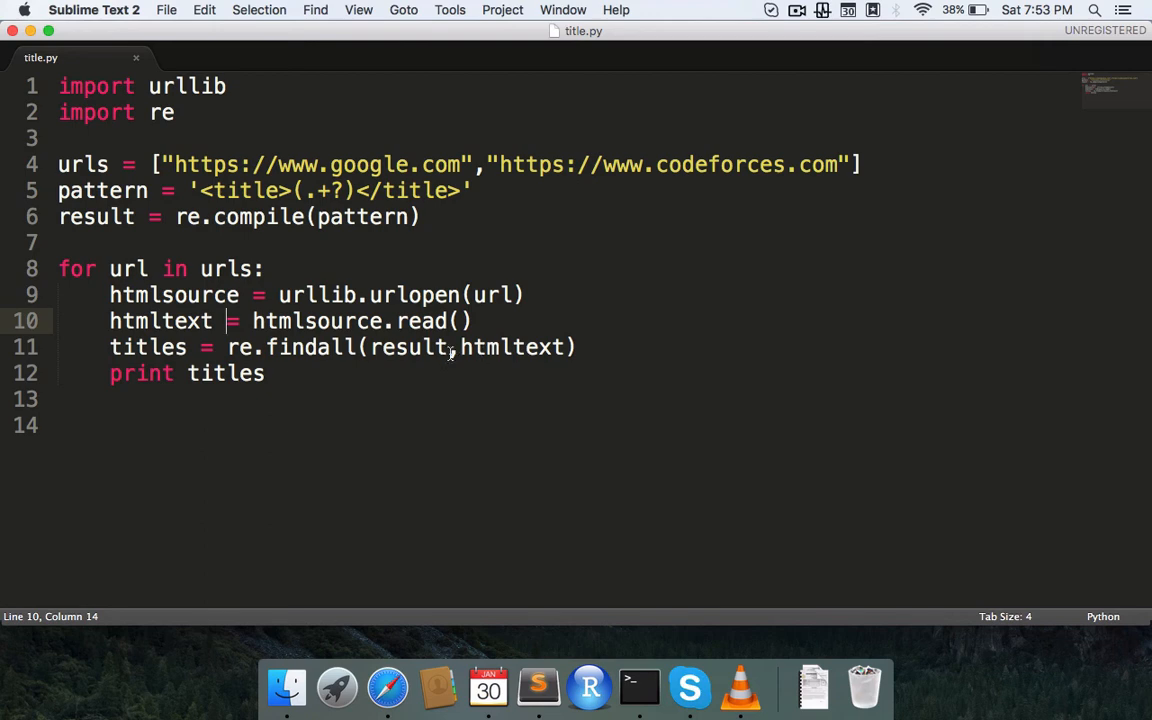
- Highlight the title-matching regex pattern, then bring the Terminal window forward beside title.py
{"action": "double_click", "coordinate": [510, 348]}
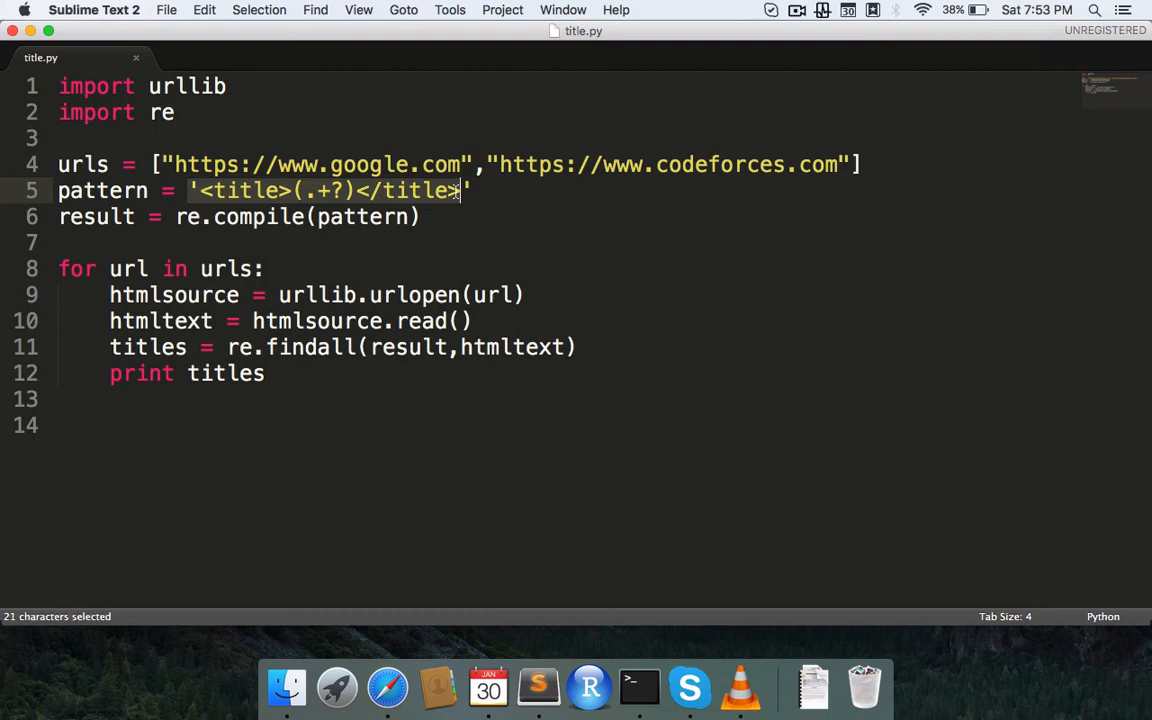
{"action": "left_click", "coordinate": [236, 374]}
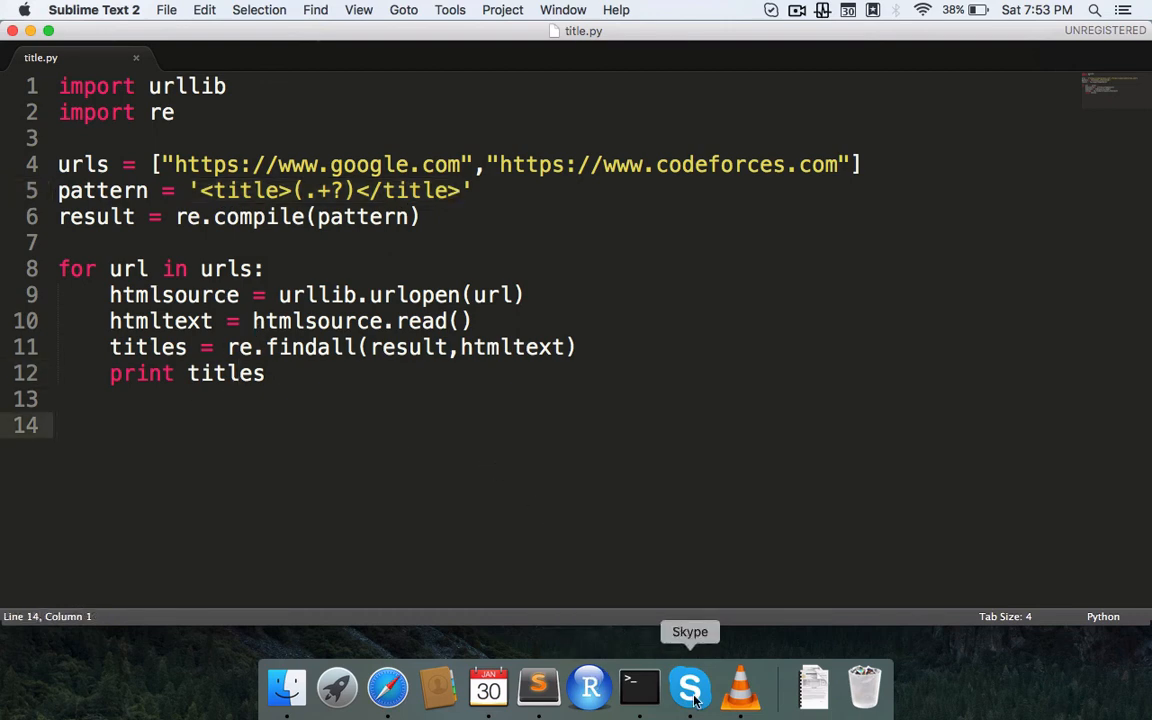
{"action": "left_click", "coordinate": [636, 688]}
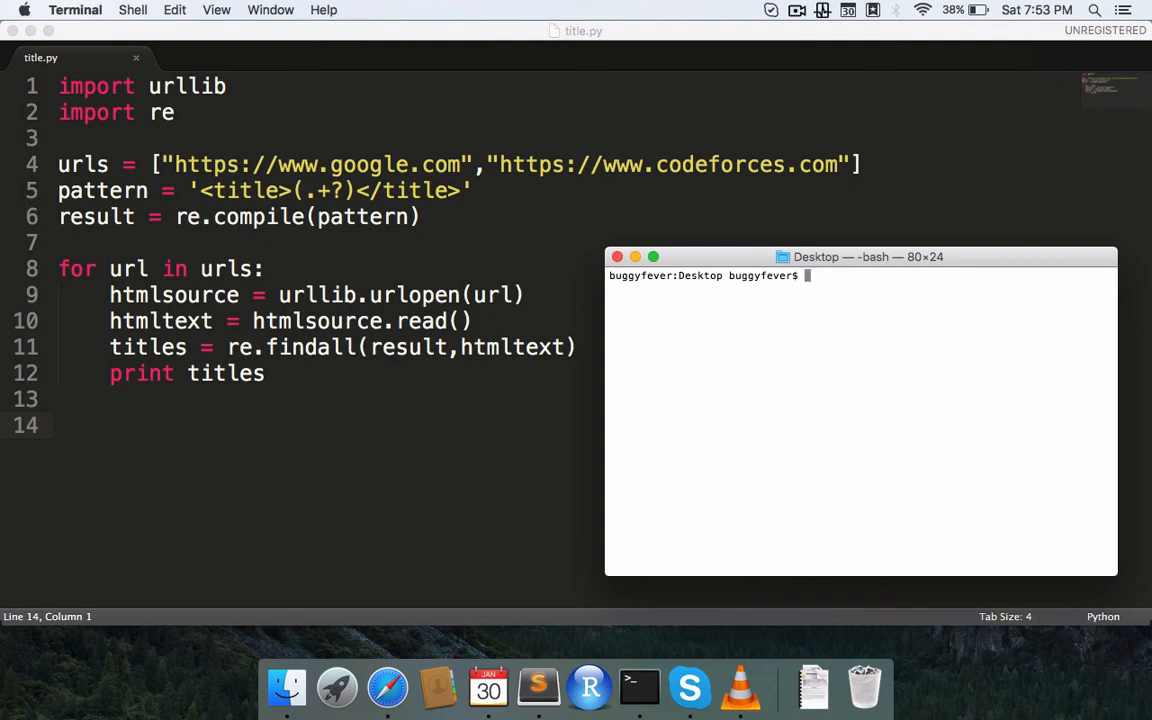
- Start the command to run the script with python at the Desktop prompt
{"action": "type", "text": "python"}
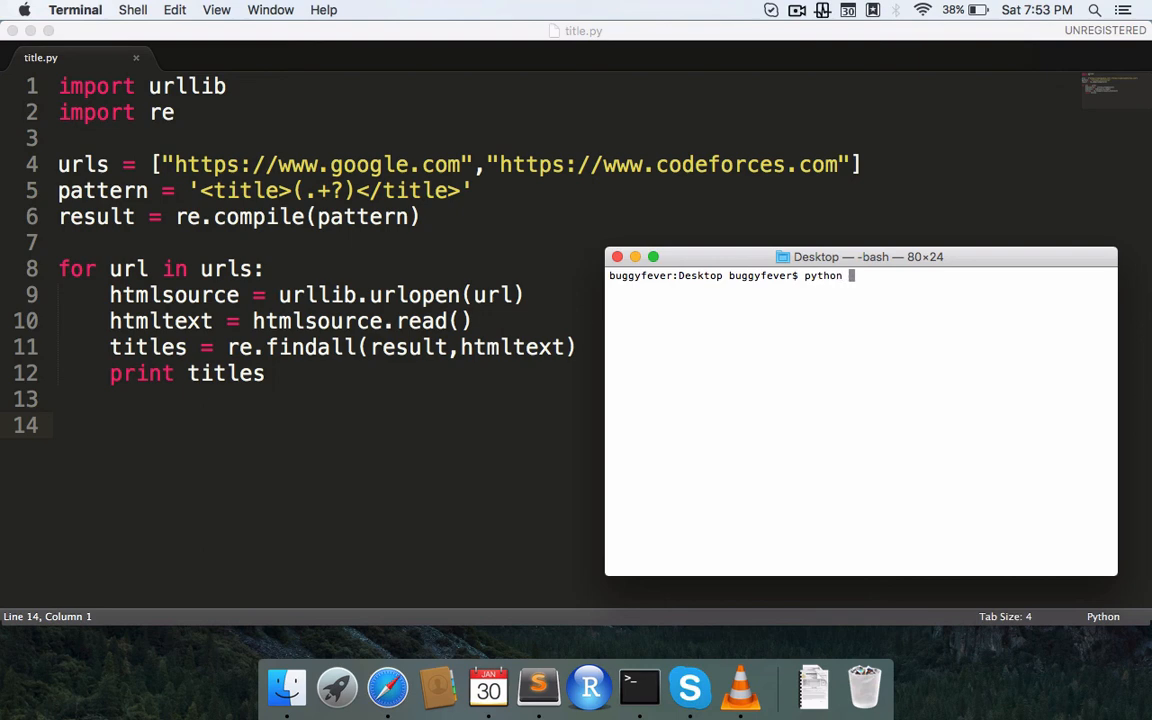